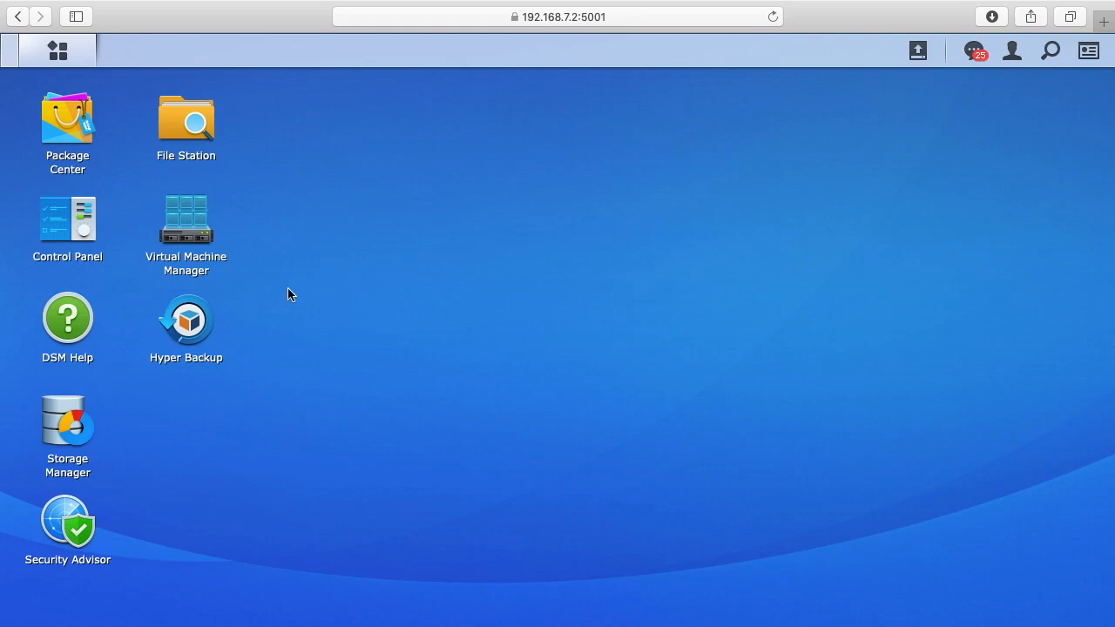
{"action": "mouse_move", "coordinate": [275, 284]}
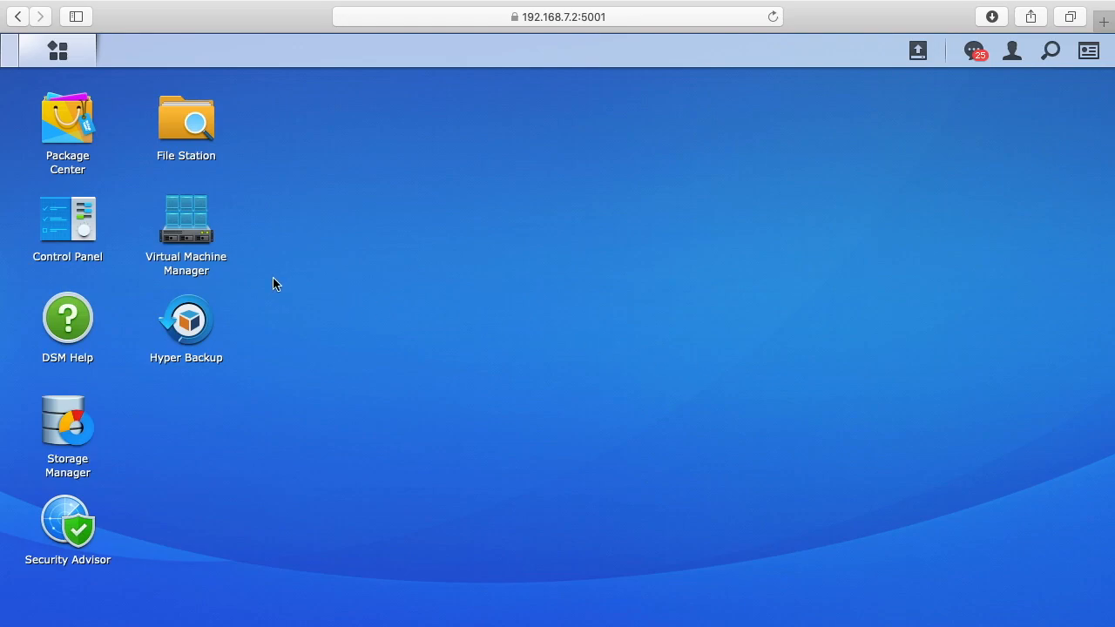
{"action": "mouse_move", "coordinate": [184, 219]}
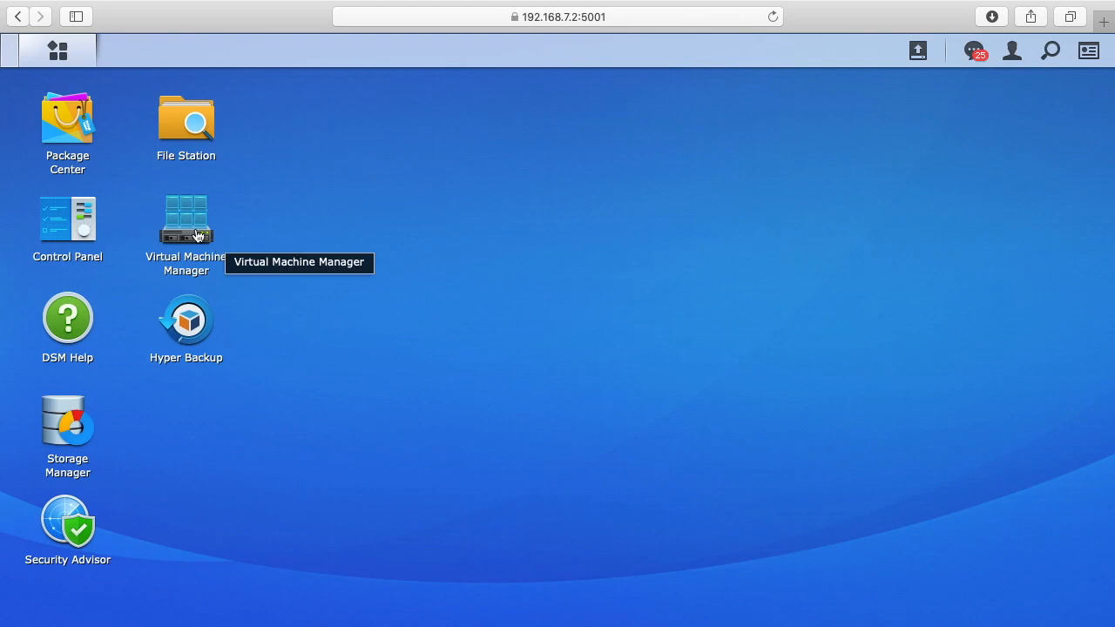
List the virtual machines and connect a console to the running apt-cacher-ng VM.
{"action": "double_click", "coordinate": [185, 219]}
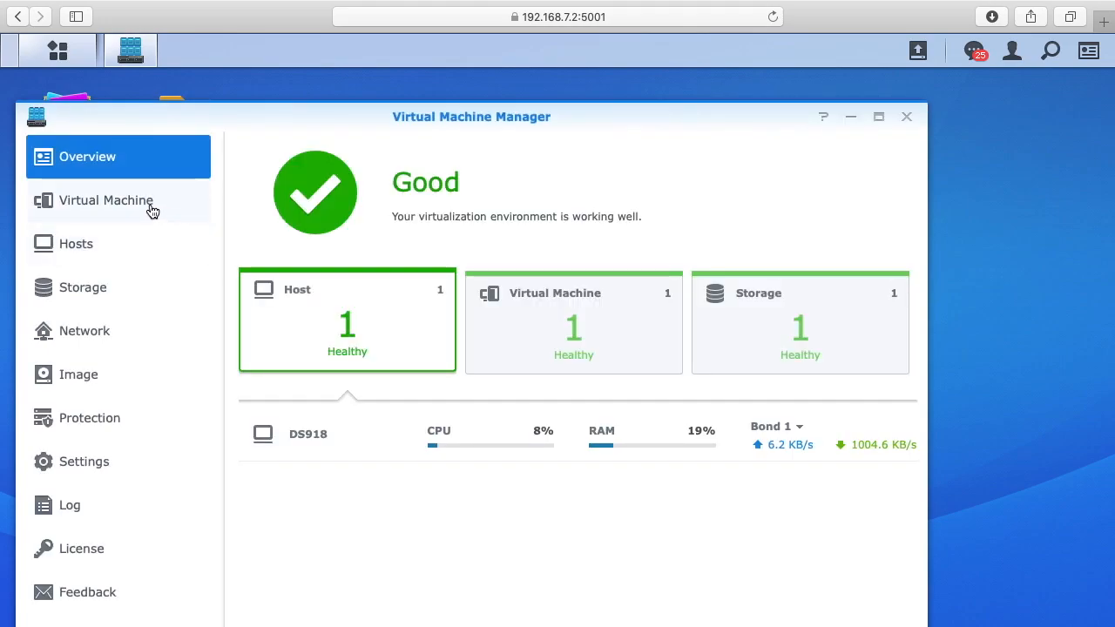
{"action": "mouse_move", "coordinate": [173, 207]}
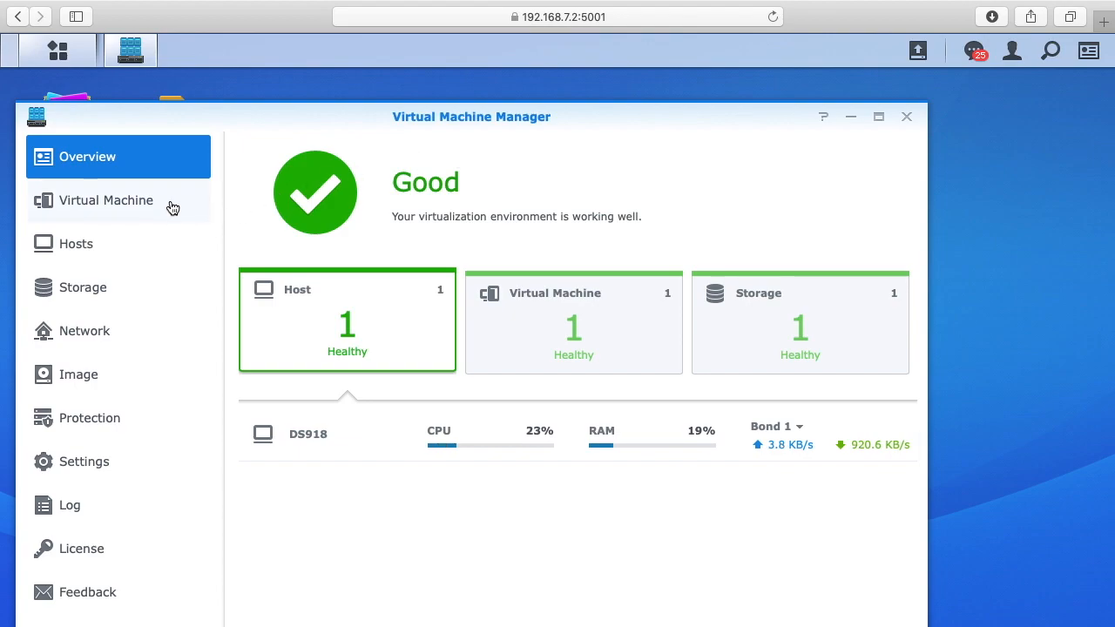
{"action": "left_click", "coordinate": [104, 201]}
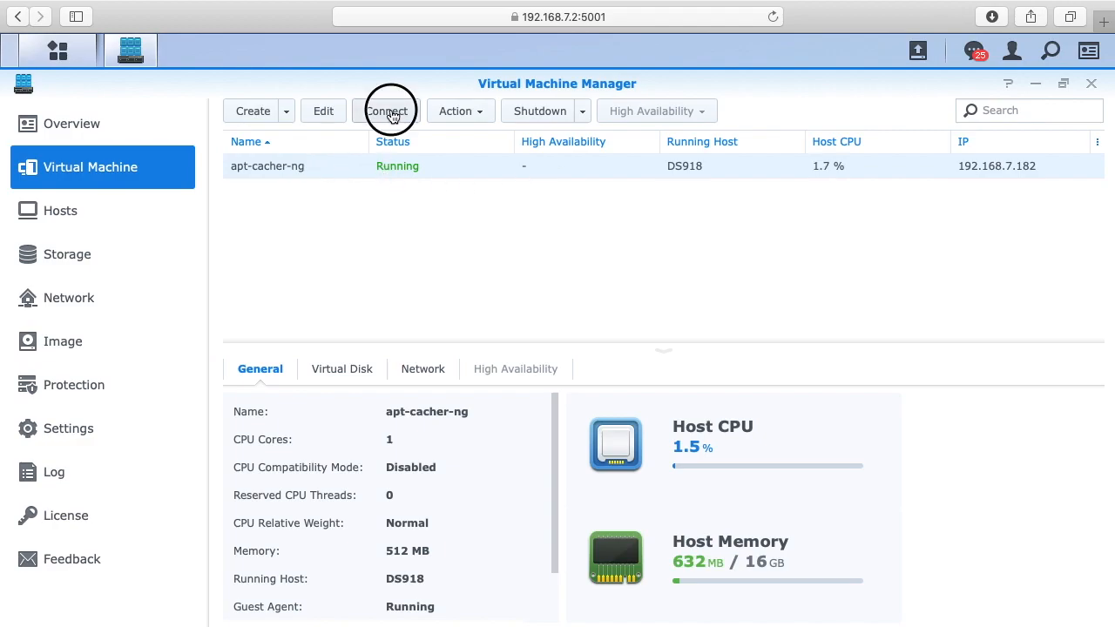
{"action": "left_click", "coordinate": [391, 111]}
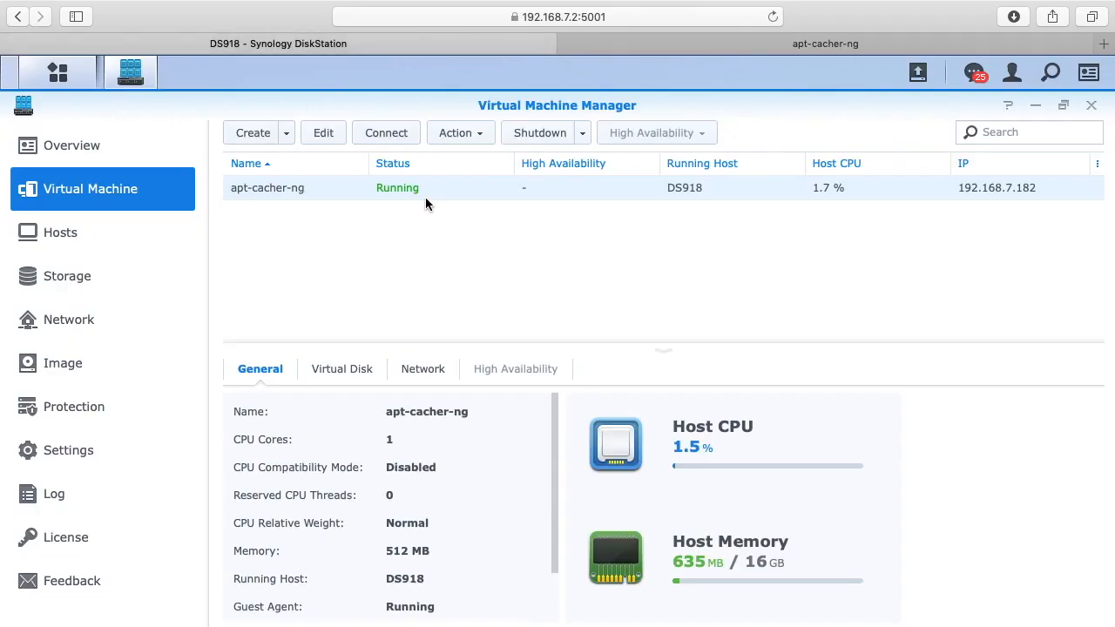
Take a snapshot of apt-cacher-ng described as 'Pre-upgrade snapshot'.
{"action": "left_click", "coordinate": [456, 133]}
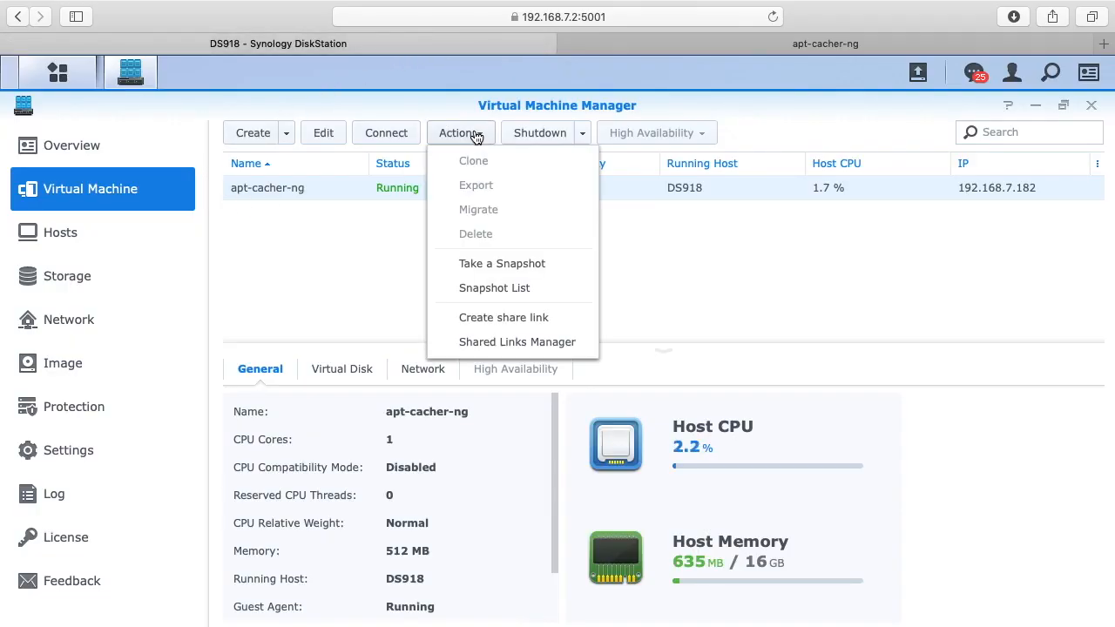
{"action": "left_click", "coordinate": [502, 263]}
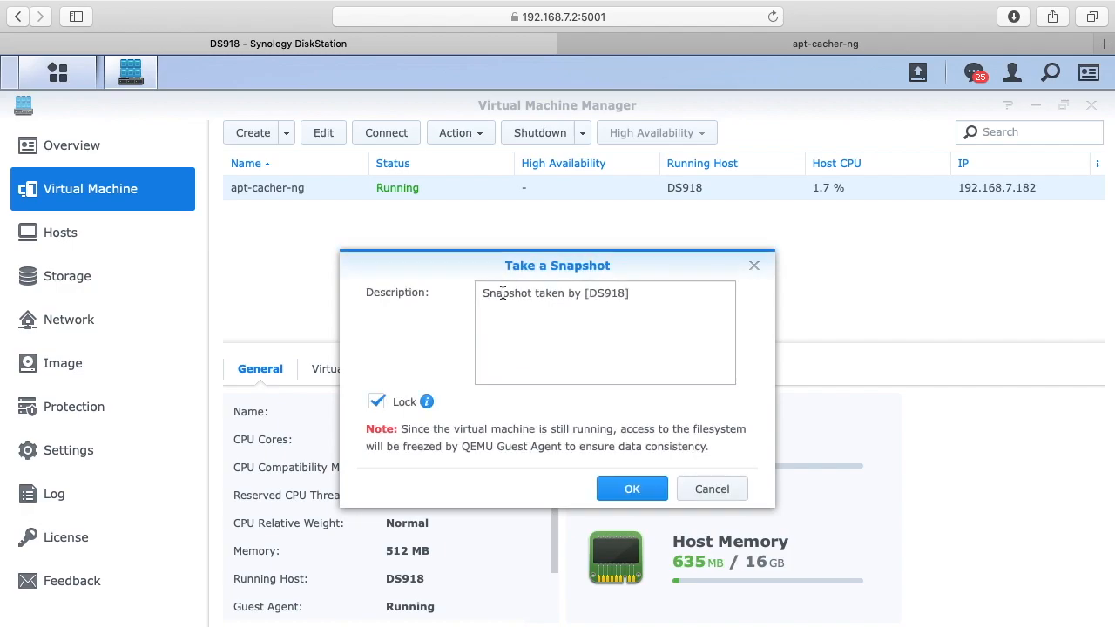
{"action": "type", "text": "P"}
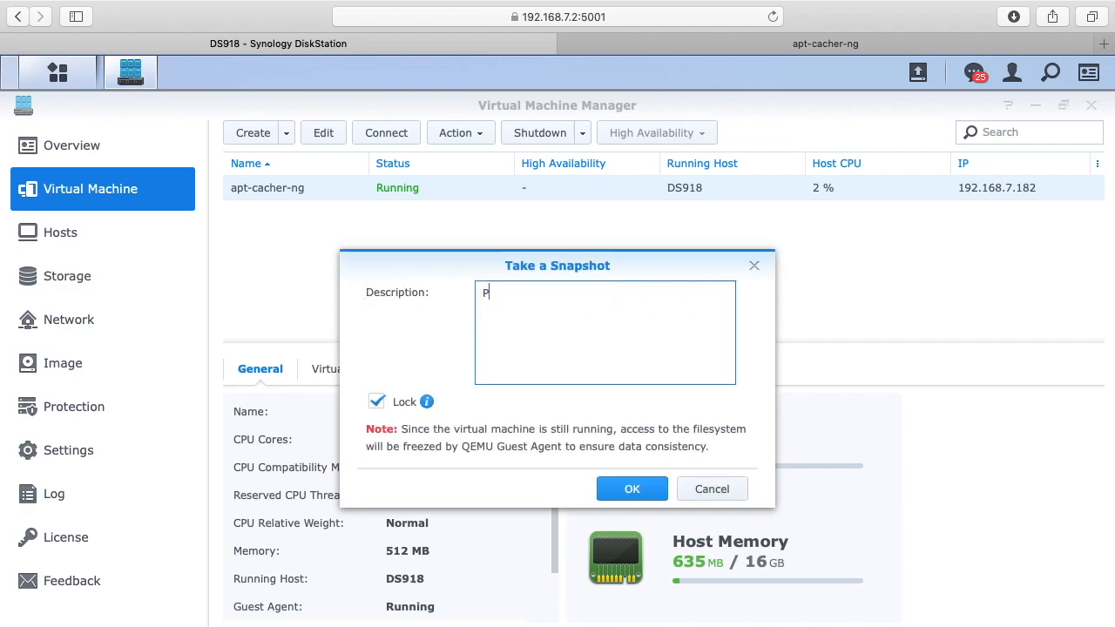
{"action": "type", "text": "re-upgra"}
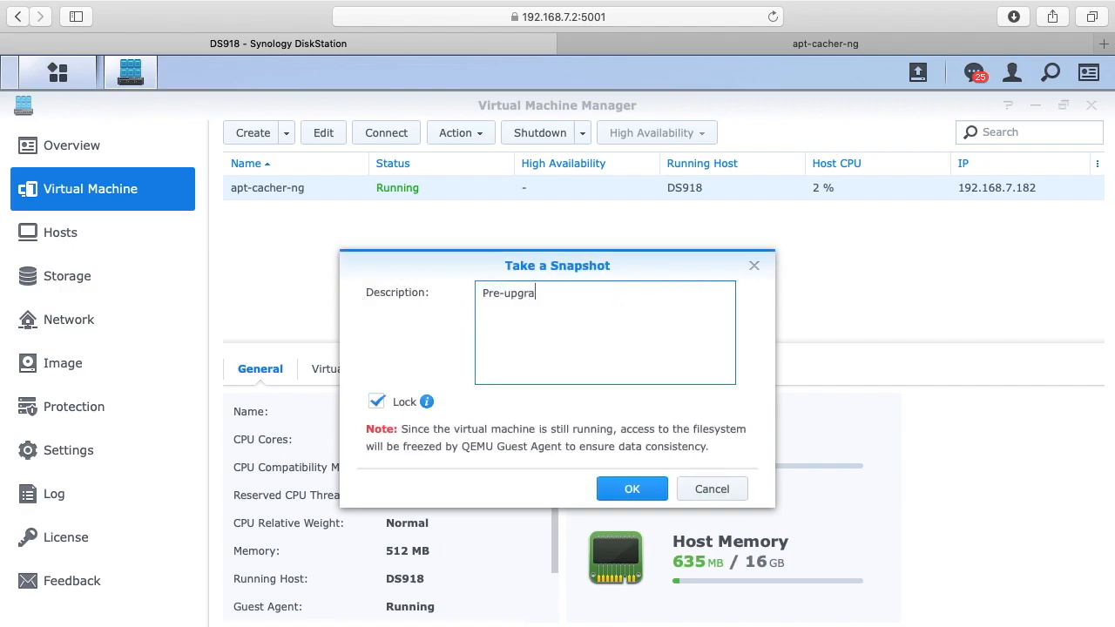
{"action": "type", "text": "de snapt"}
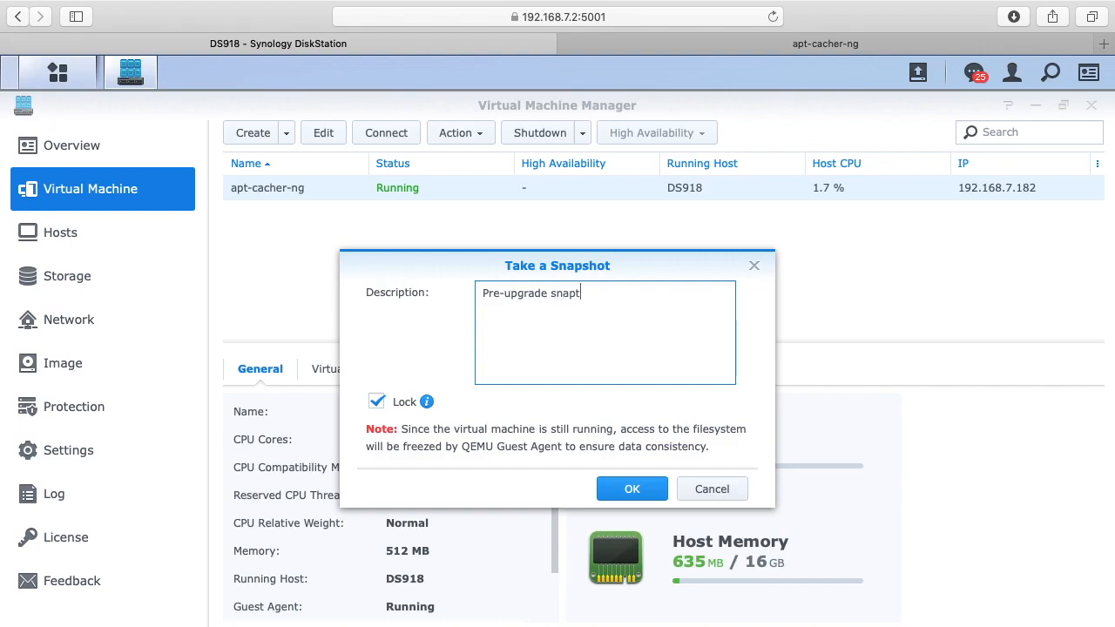
{"action": "left_click", "coordinate": [631, 488]}
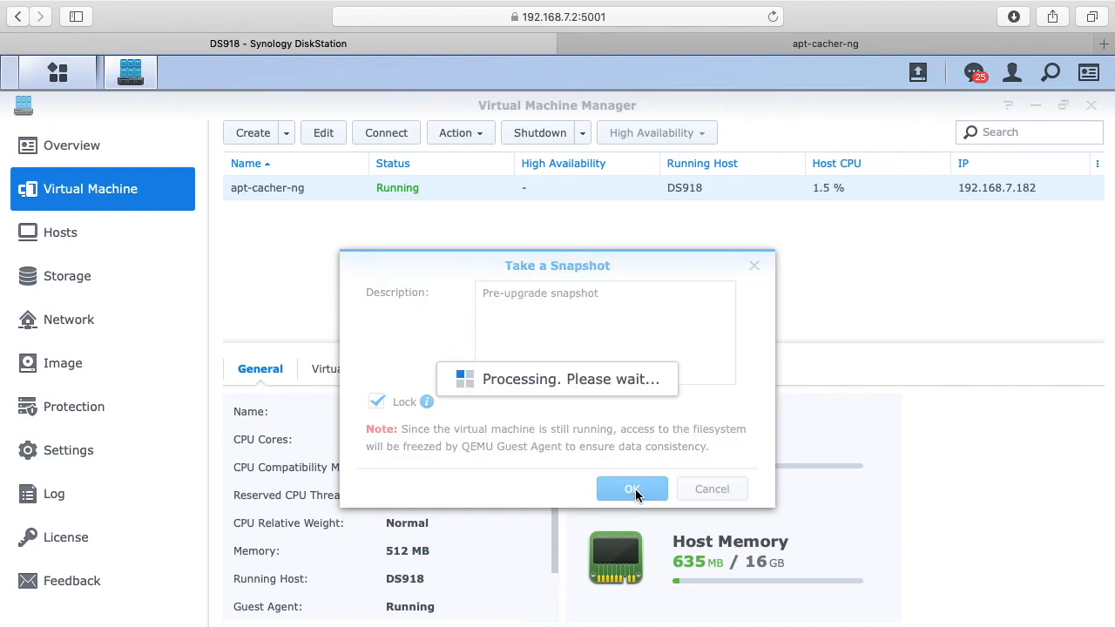
Check the apt-cacher-ng snapshot list shows the new pre-upgrade snapshot.
{"action": "left_click", "coordinate": [630, 488]}
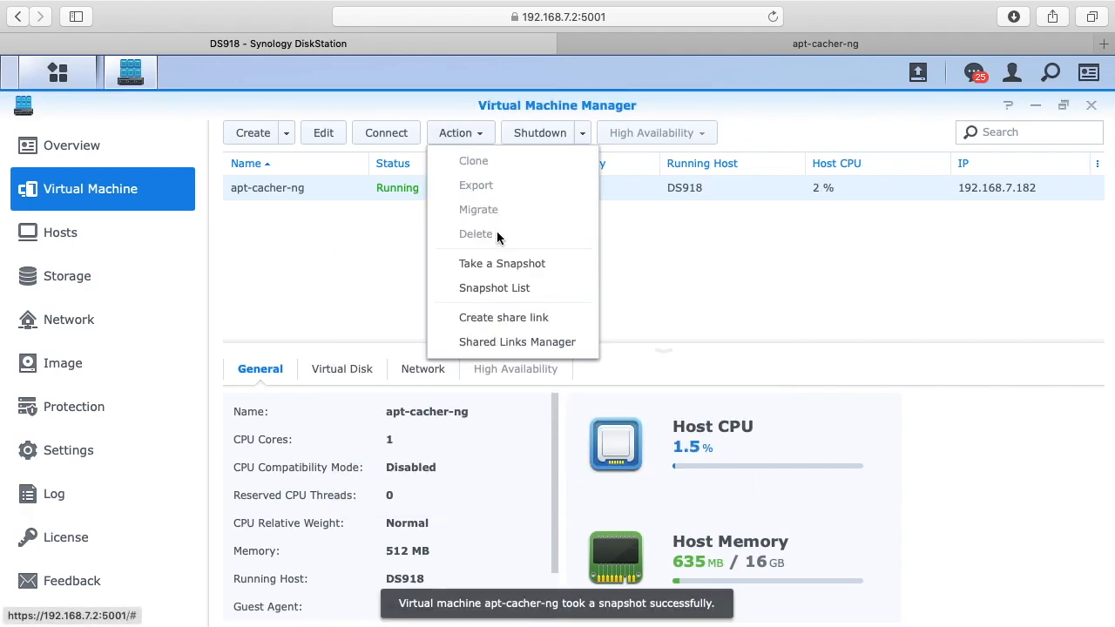
{"action": "left_click", "coordinate": [495, 287]}
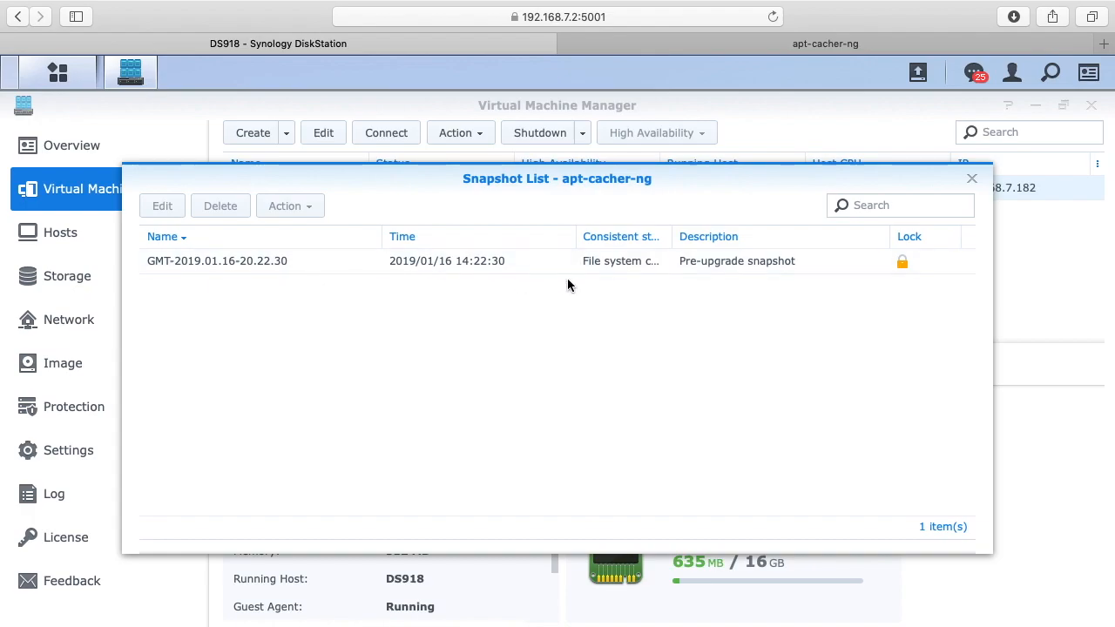
{"action": "left_click", "coordinate": [973, 177]}
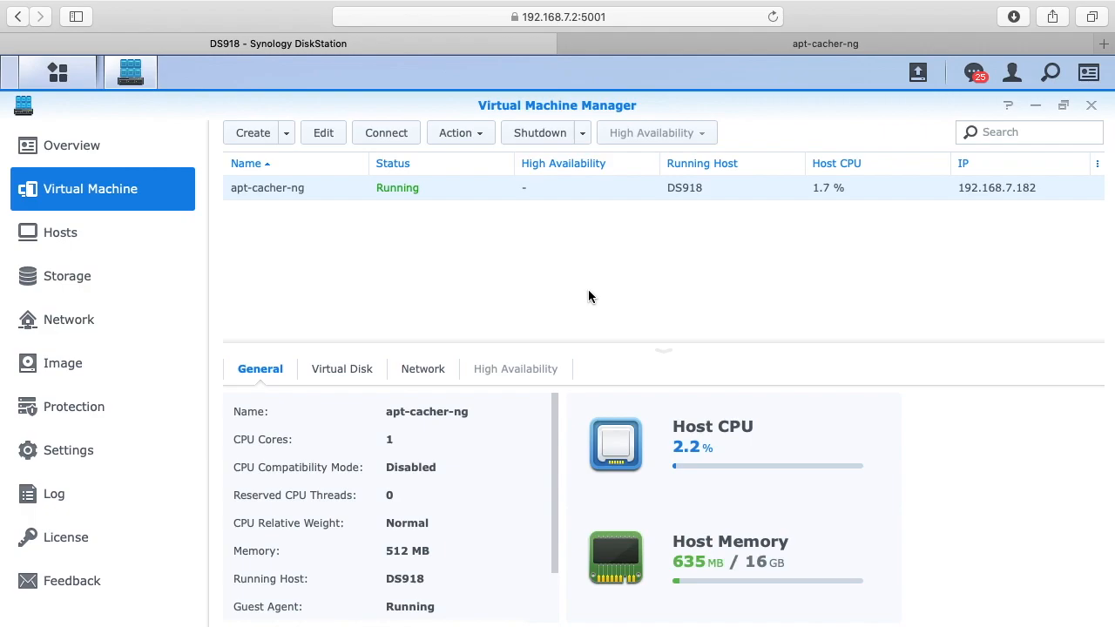
Run sudo apt update and sudo apt upgrade in the console, accepting the 127 upgrades.
{"action": "left_click", "coordinate": [387, 133]}
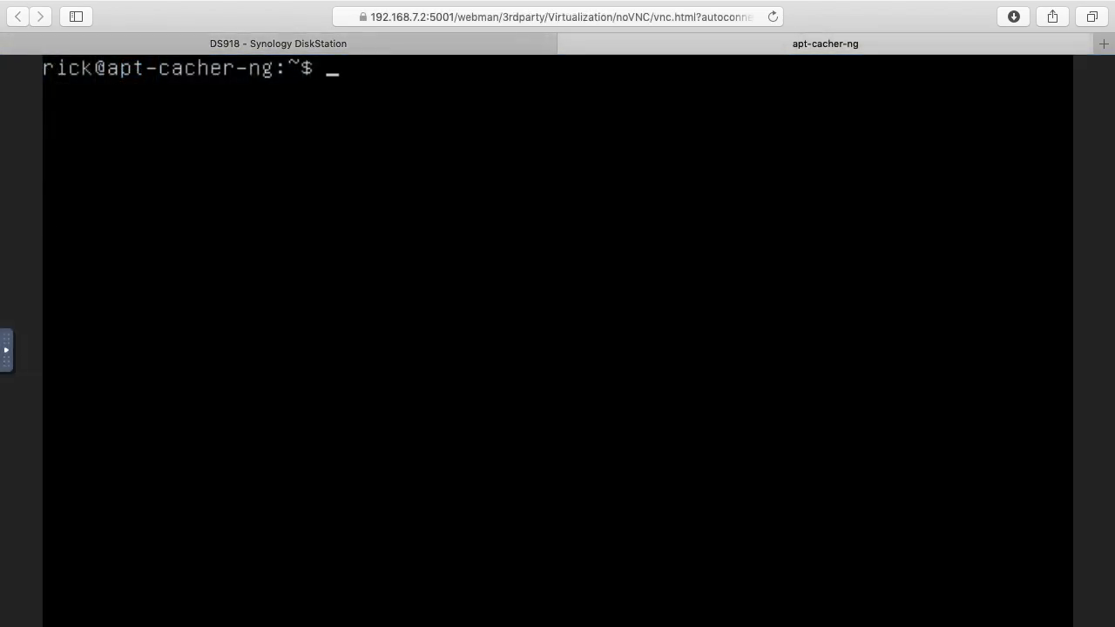
{"action": "type", "text": "sudo apt update"}
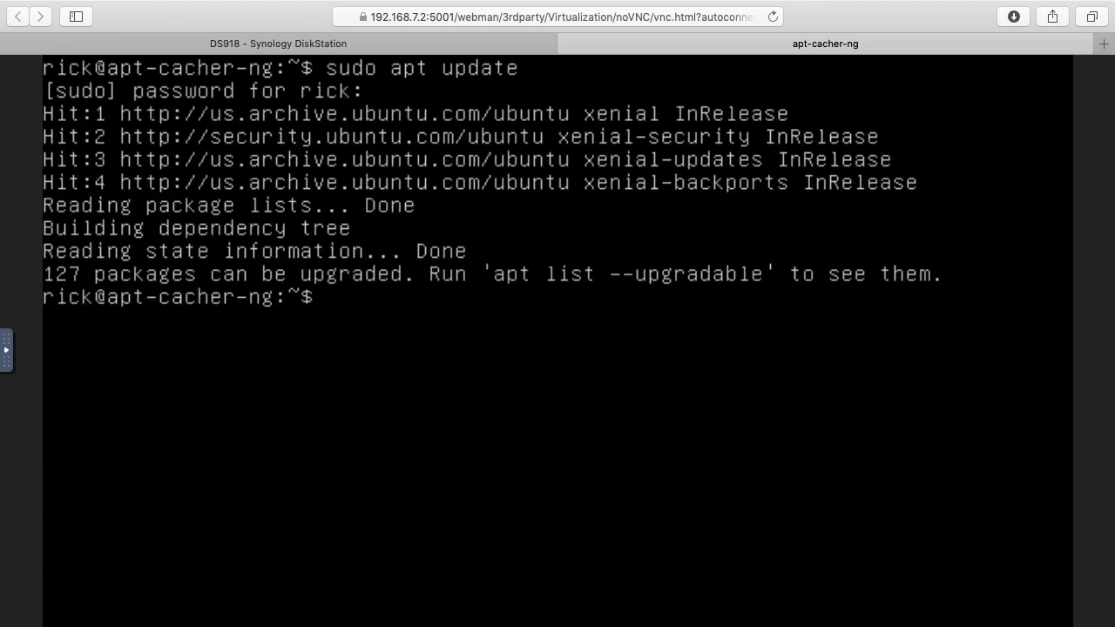
{"action": "type", "text": "sudo apt u"}
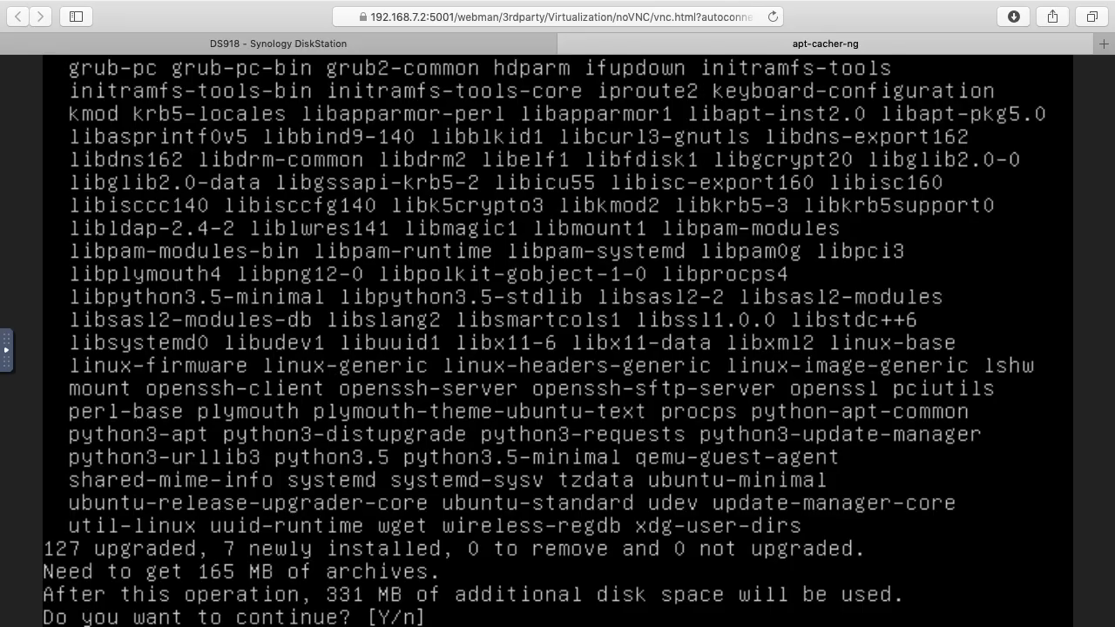
{"action": "type", "text": "Y"}
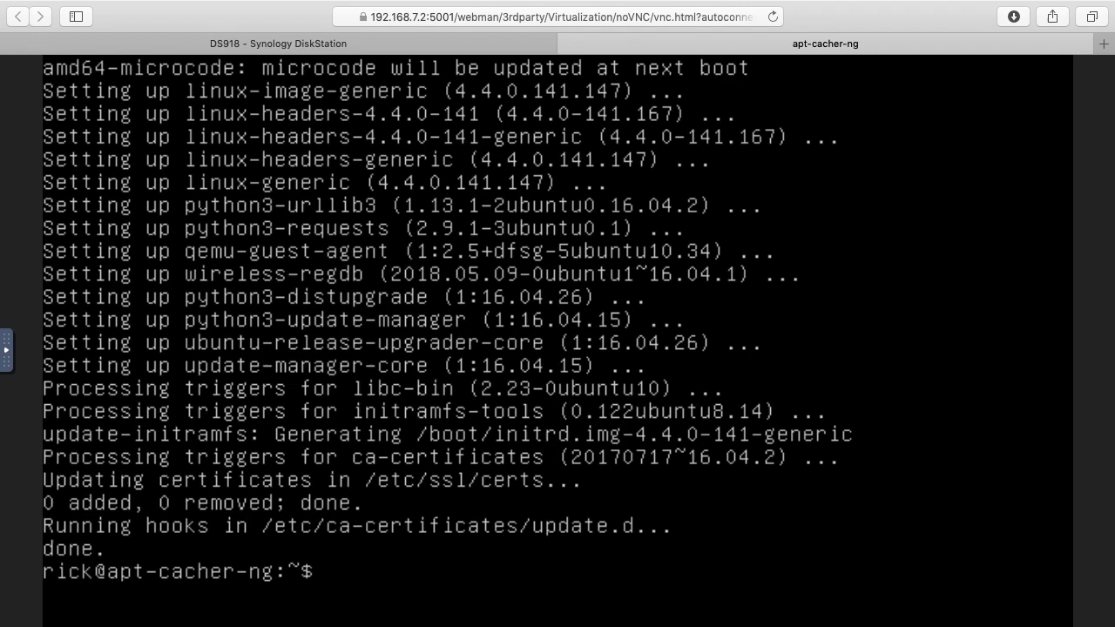
{"action": "type", "text": "sudo apt upgrade"}
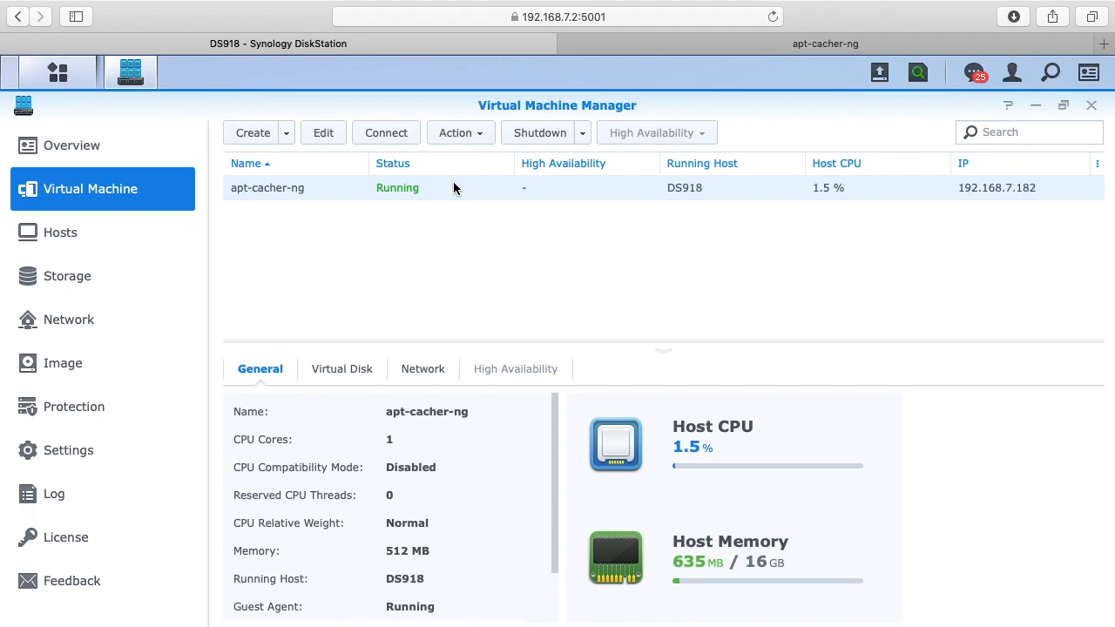
Choose Restore in-place for the pre-upgrade snapshot from apt-cacher-ng's snapshot list.
{"action": "left_click", "coordinate": [460, 132]}
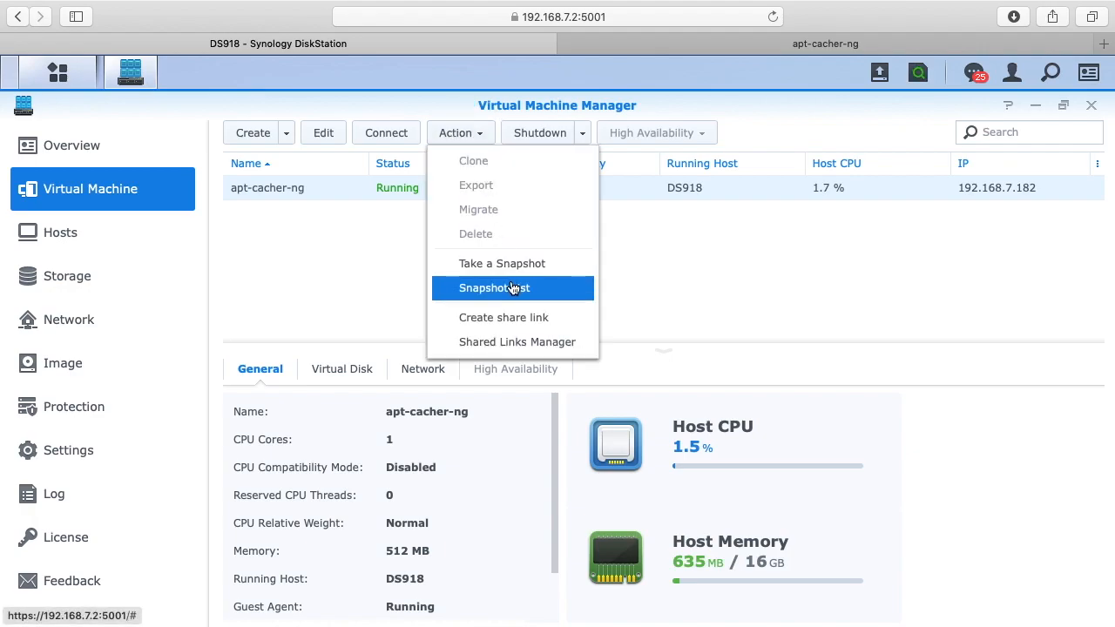
{"action": "left_click", "coordinate": [495, 288]}
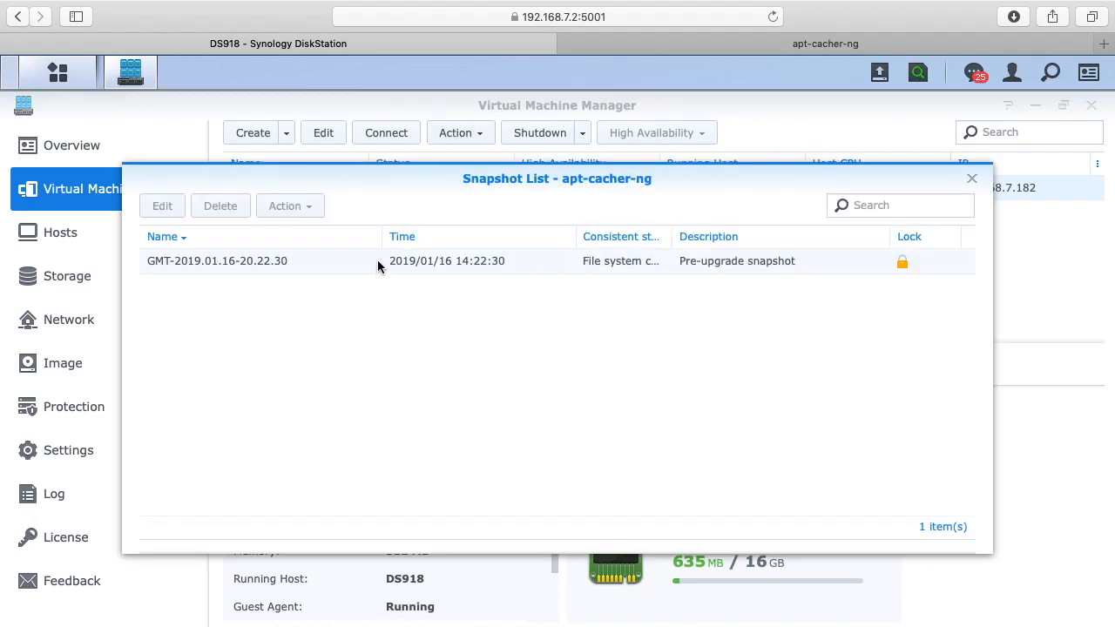
{"action": "left_click", "coordinate": [289, 206]}
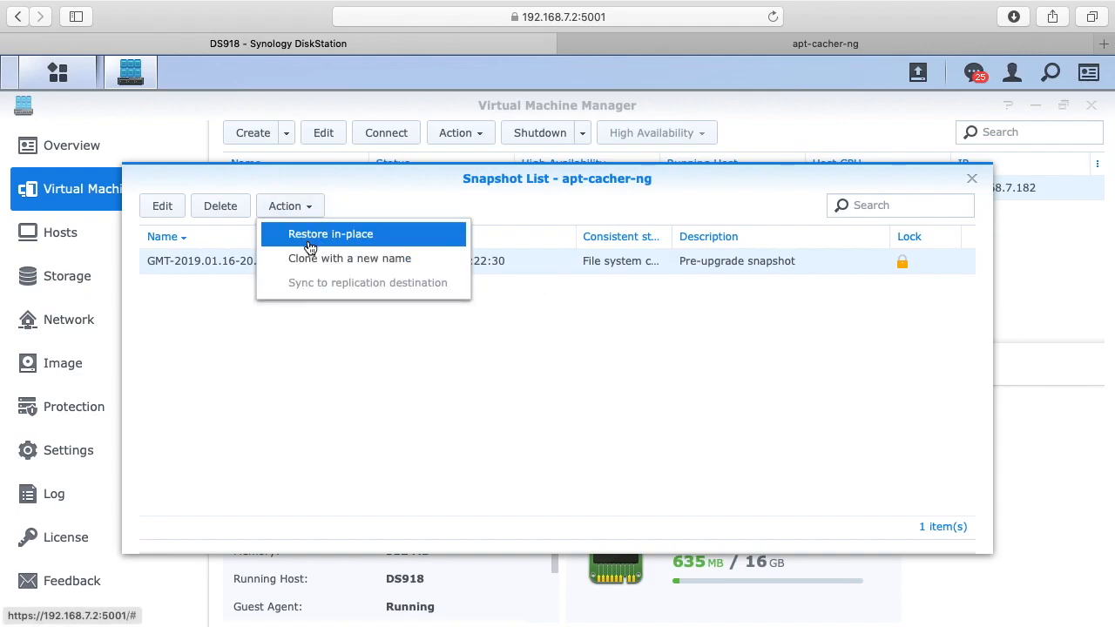
{"action": "mouse_move", "coordinate": [314, 258]}
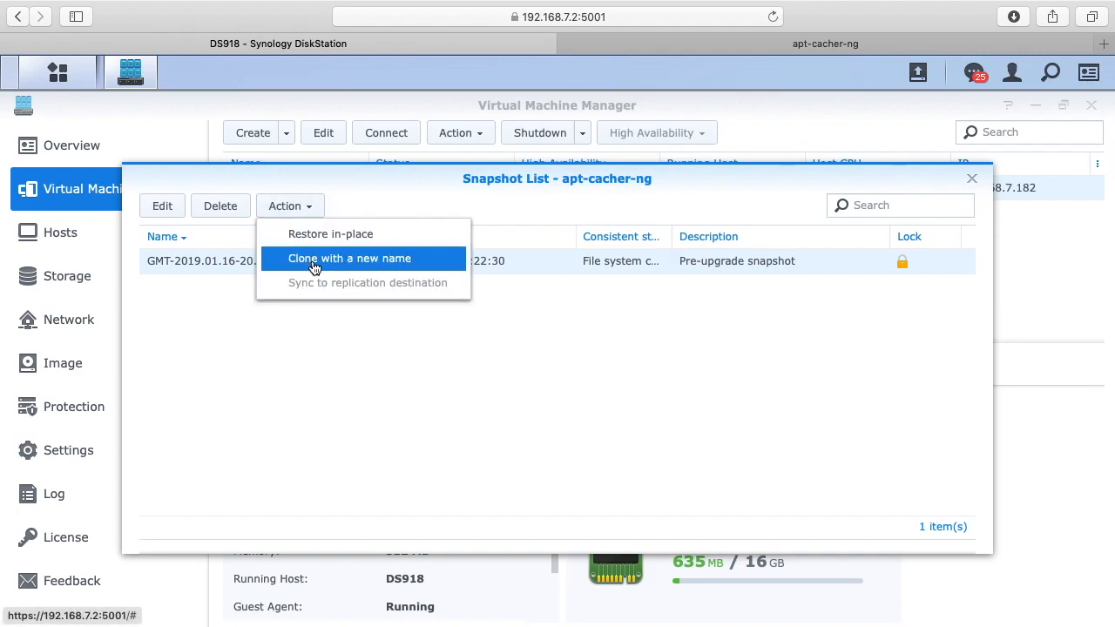
{"action": "mouse_move", "coordinate": [310, 241]}
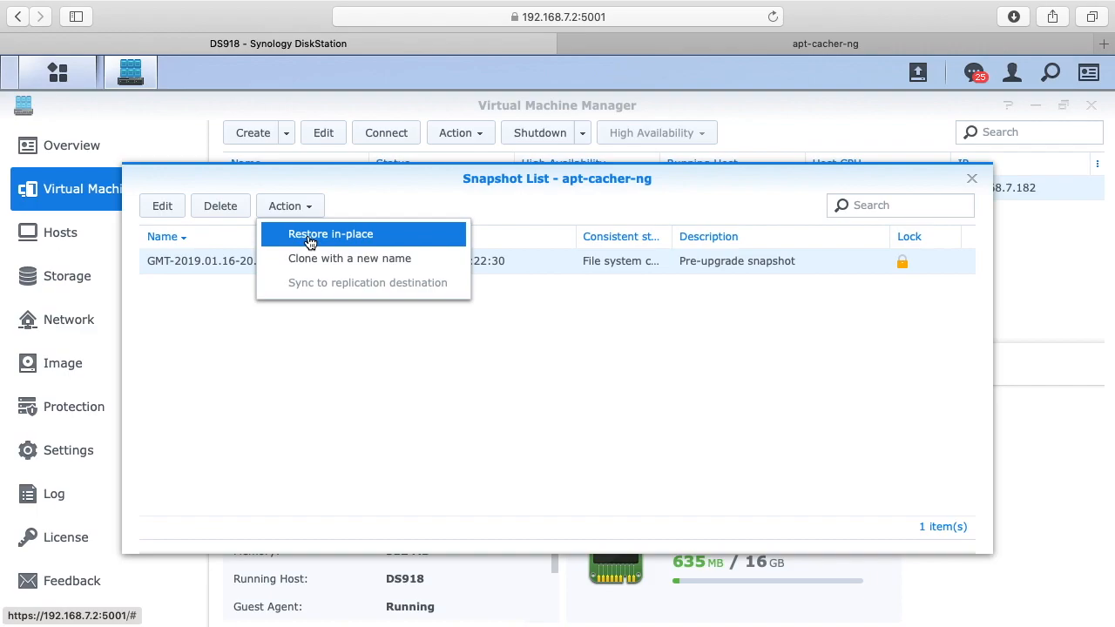
{"action": "left_click", "coordinate": [331, 234]}
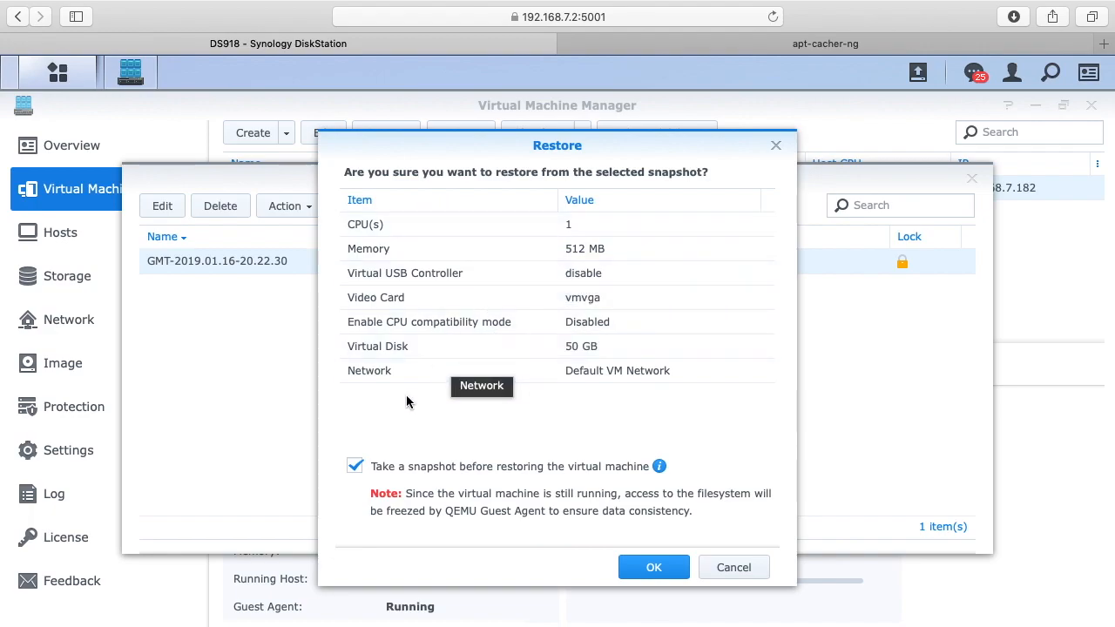
{"action": "mouse_move", "coordinate": [497, 477]}
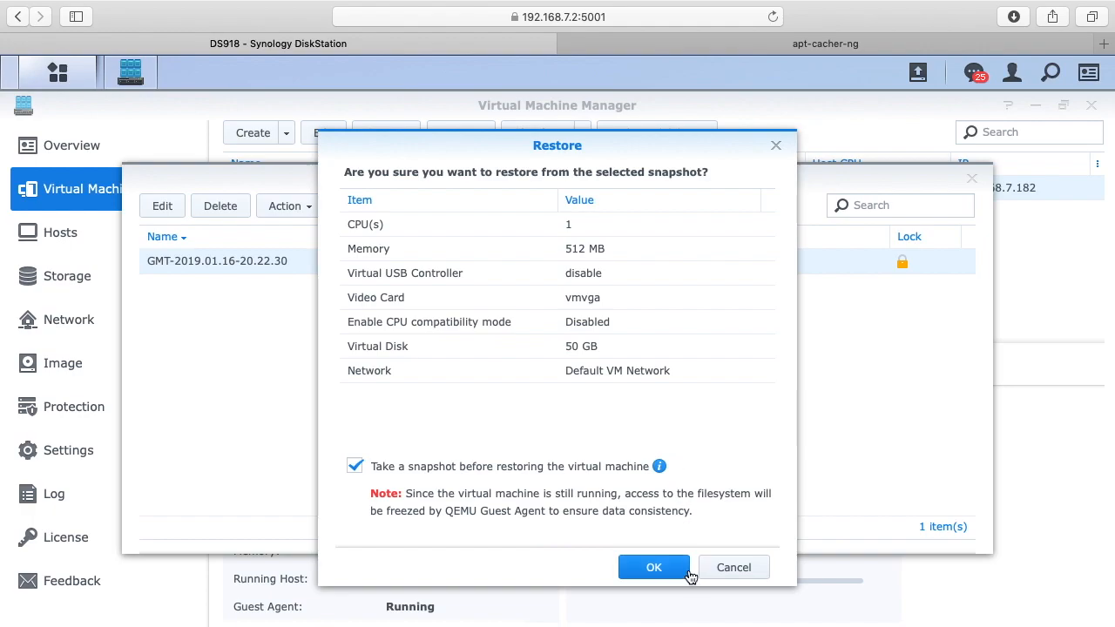
{"action": "mouse_move", "coordinate": [577, 500]}
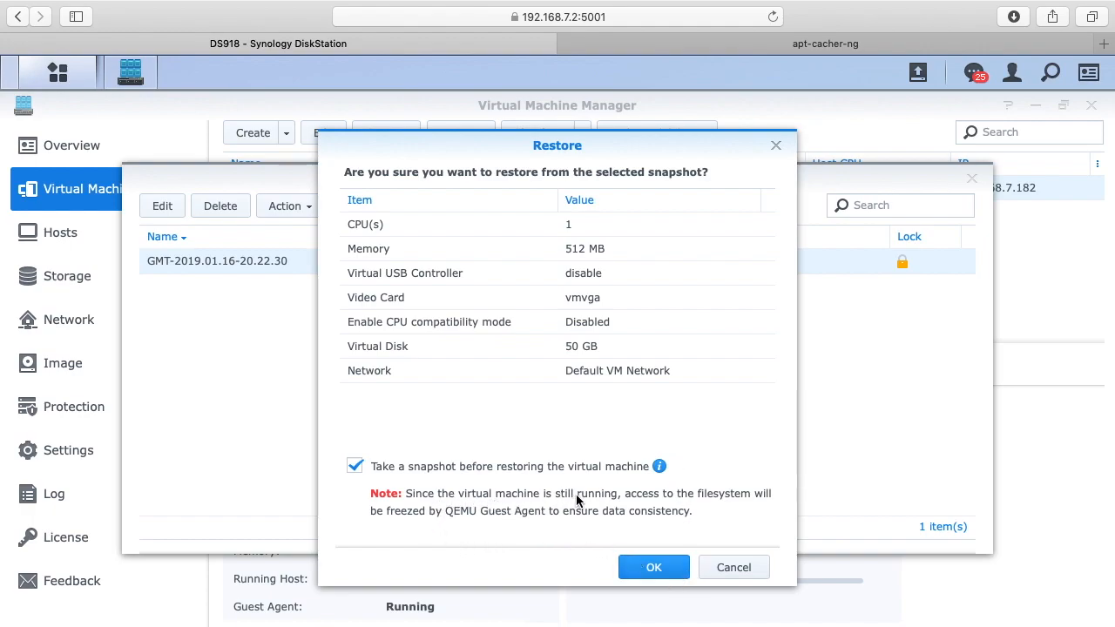
{"action": "mouse_move", "coordinate": [397, 526]}
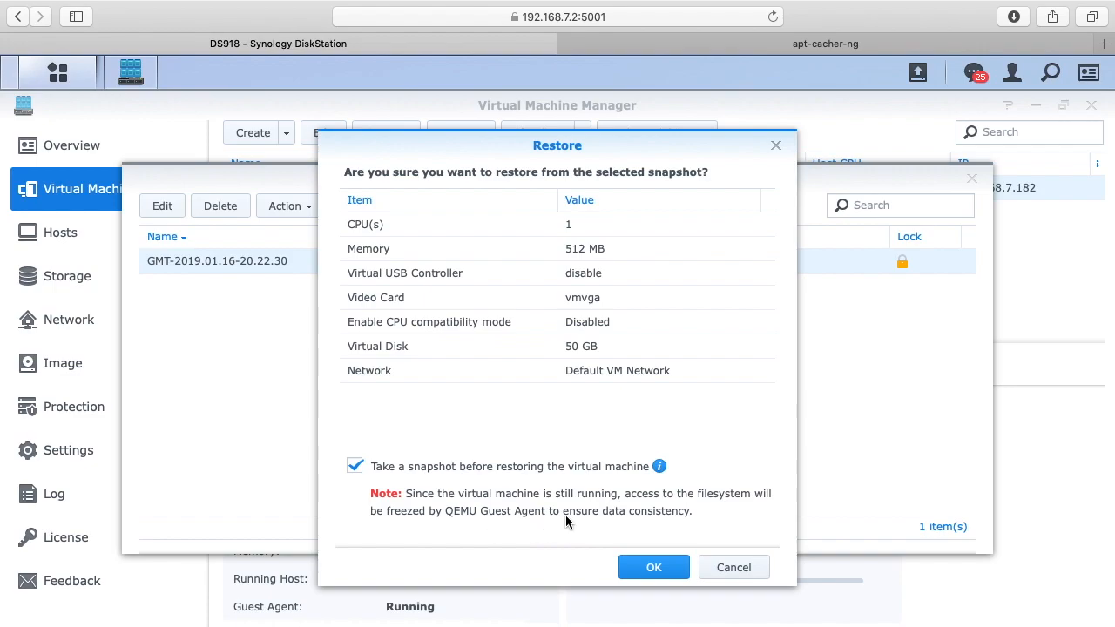
{"action": "mouse_move", "coordinate": [449, 524]}
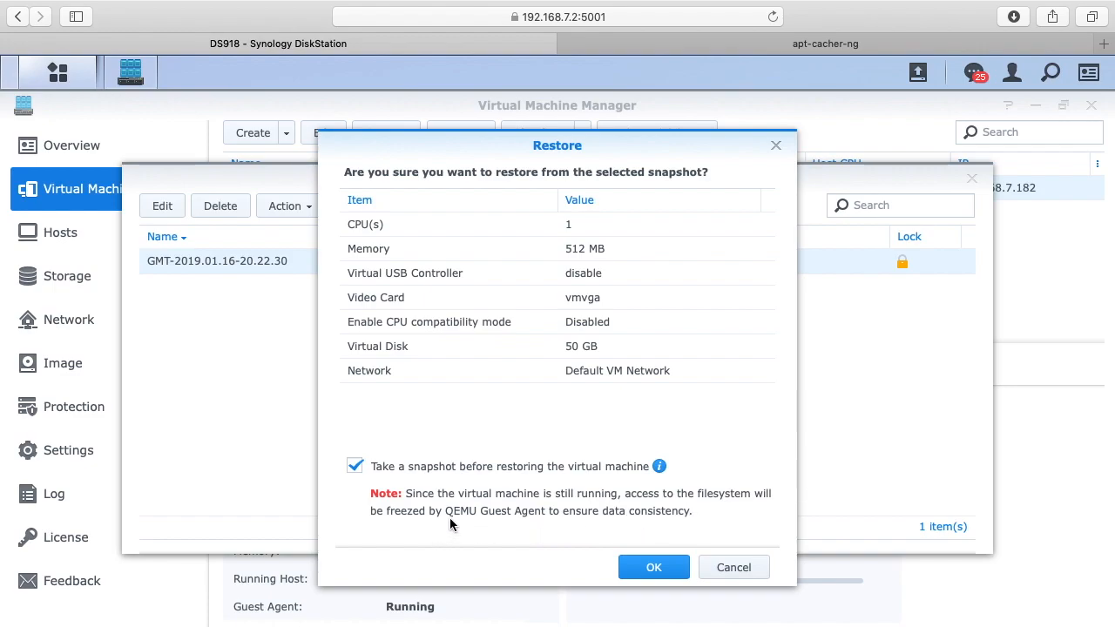
{"action": "mouse_move", "coordinate": [548, 524]}
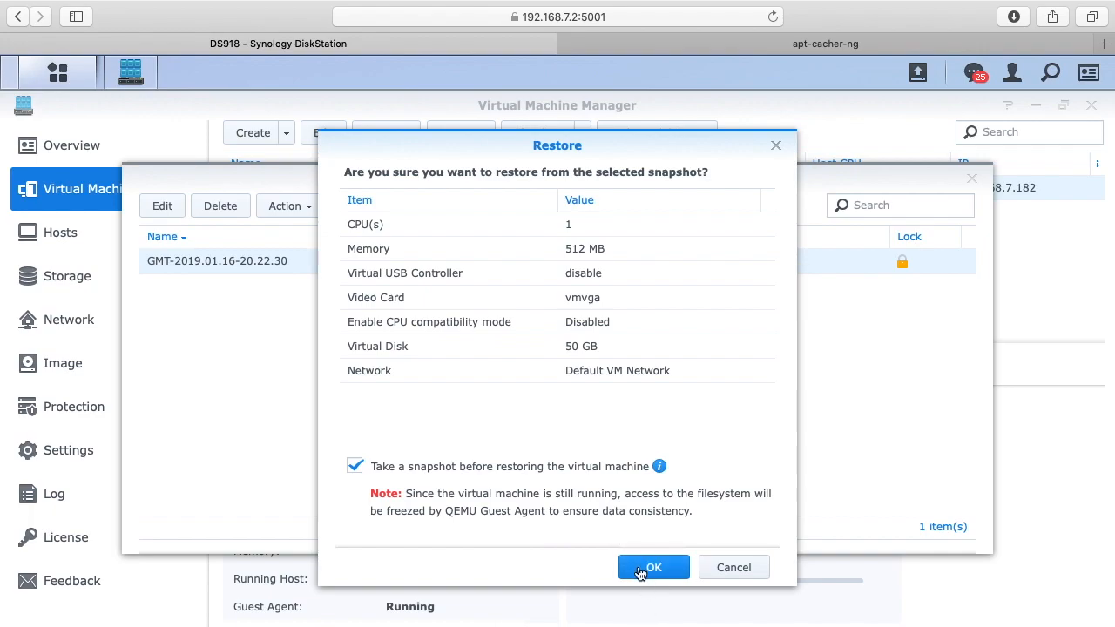
Confirm the restore, agree to shut the VM down, and authorize with the DSM password.
{"action": "left_click", "coordinate": [653, 568]}
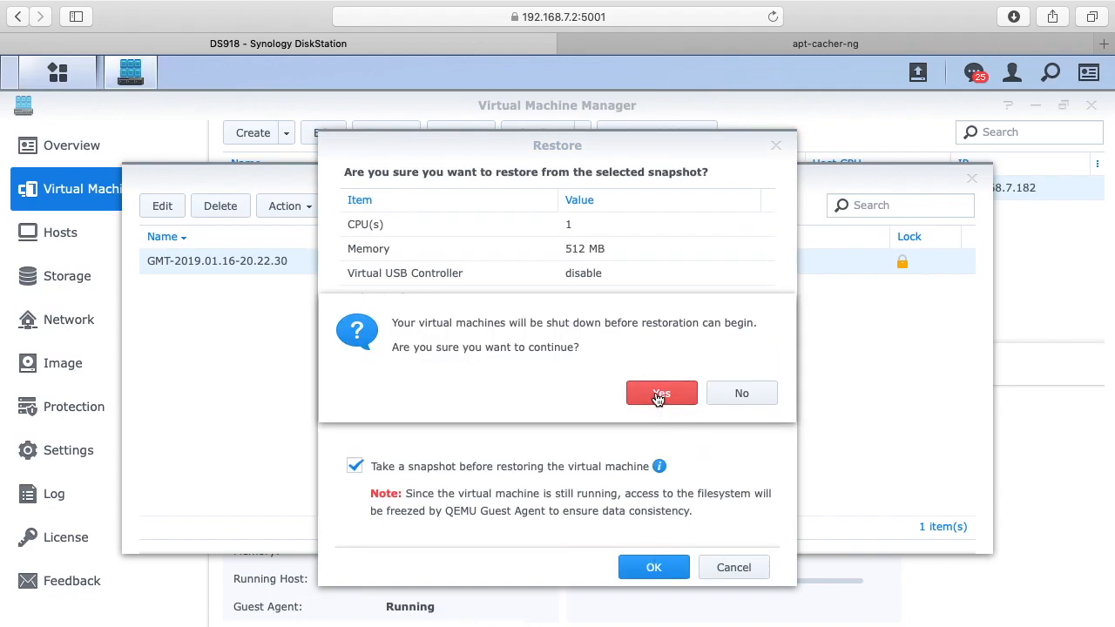
{"action": "left_click", "coordinate": [662, 393]}
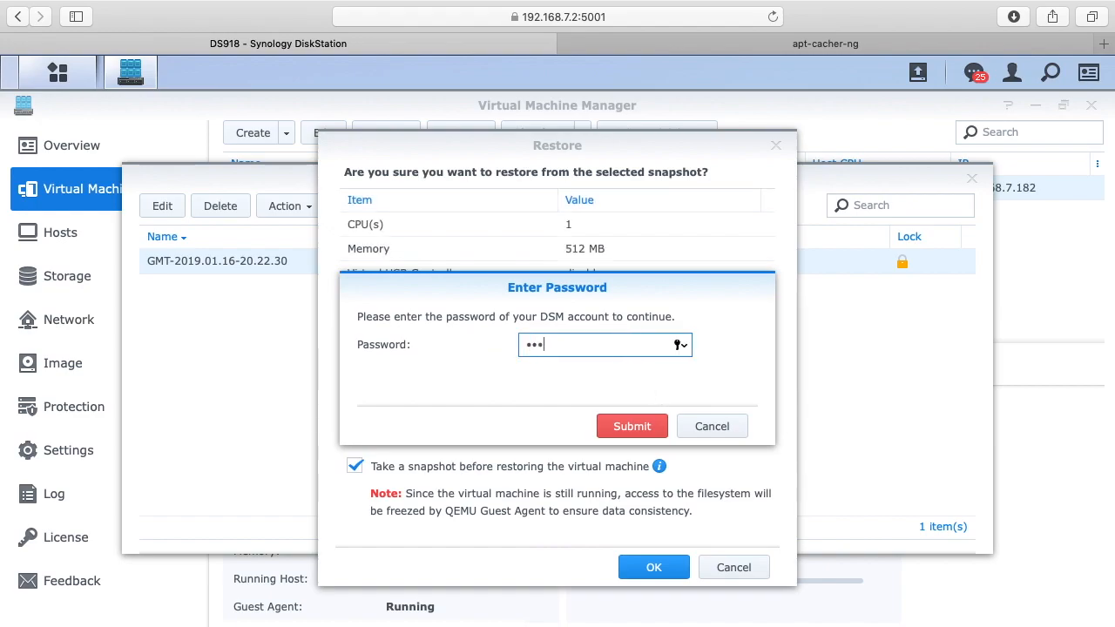
{"action": "left_click", "coordinate": [631, 426]}
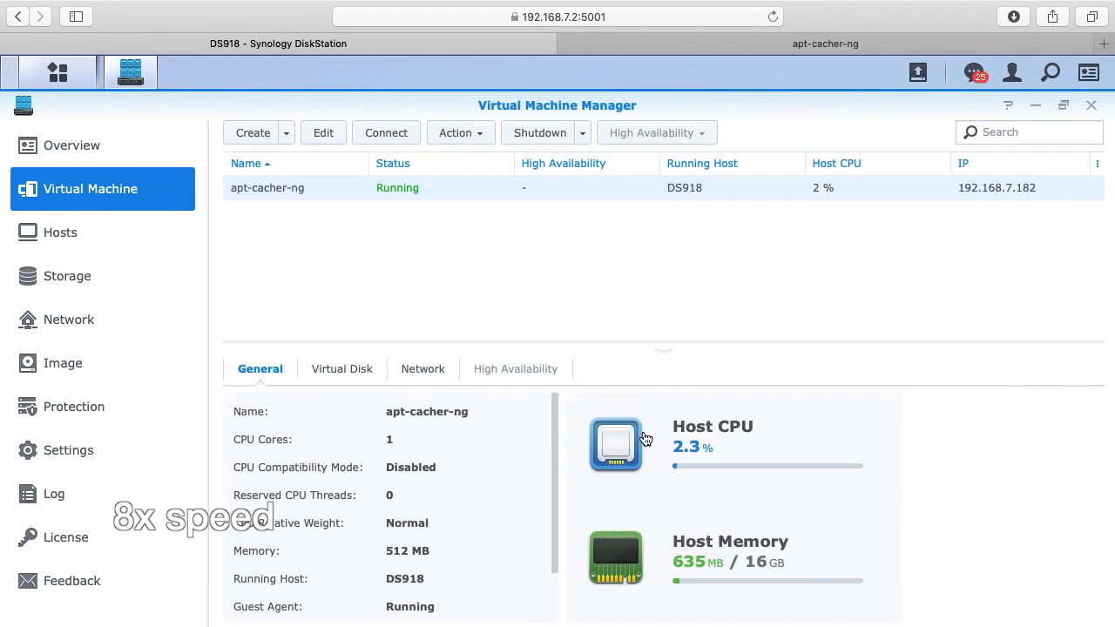
Power apt-cacher-ng back on and connect to its console once running.
{"action": "left_click", "coordinate": [540, 132]}
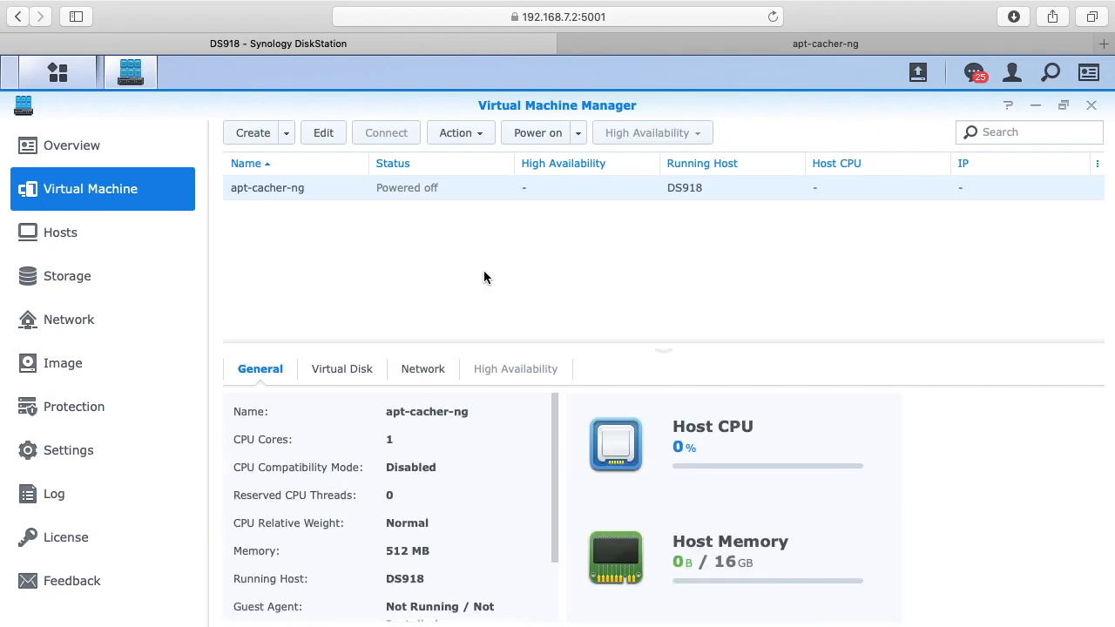
{"action": "mouse_move", "coordinate": [408, 189]}
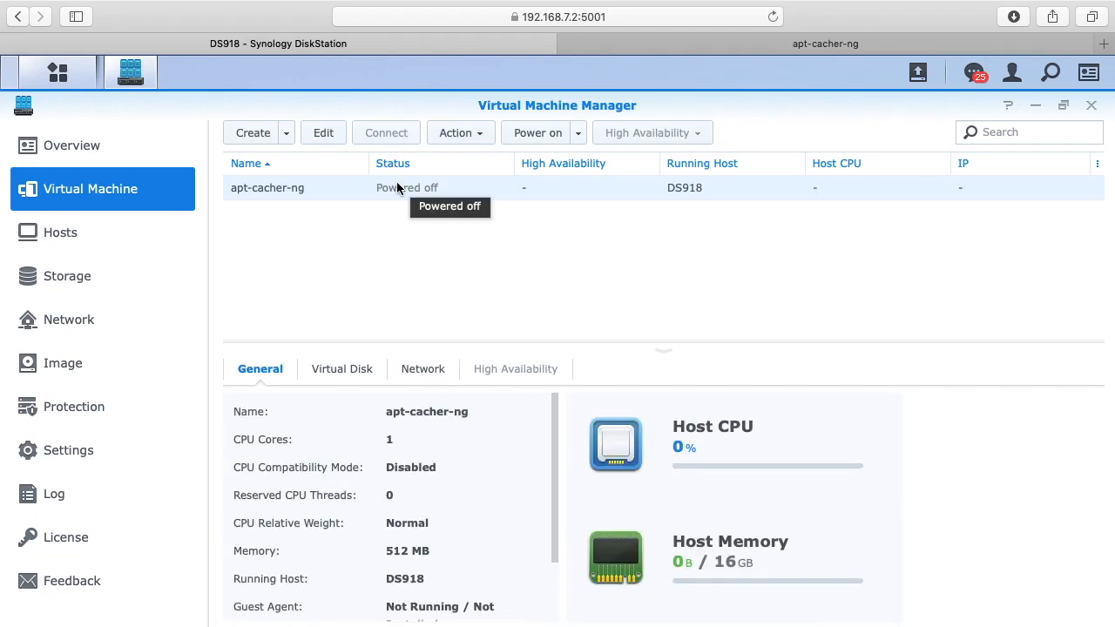
{"action": "left_click", "coordinate": [537, 133]}
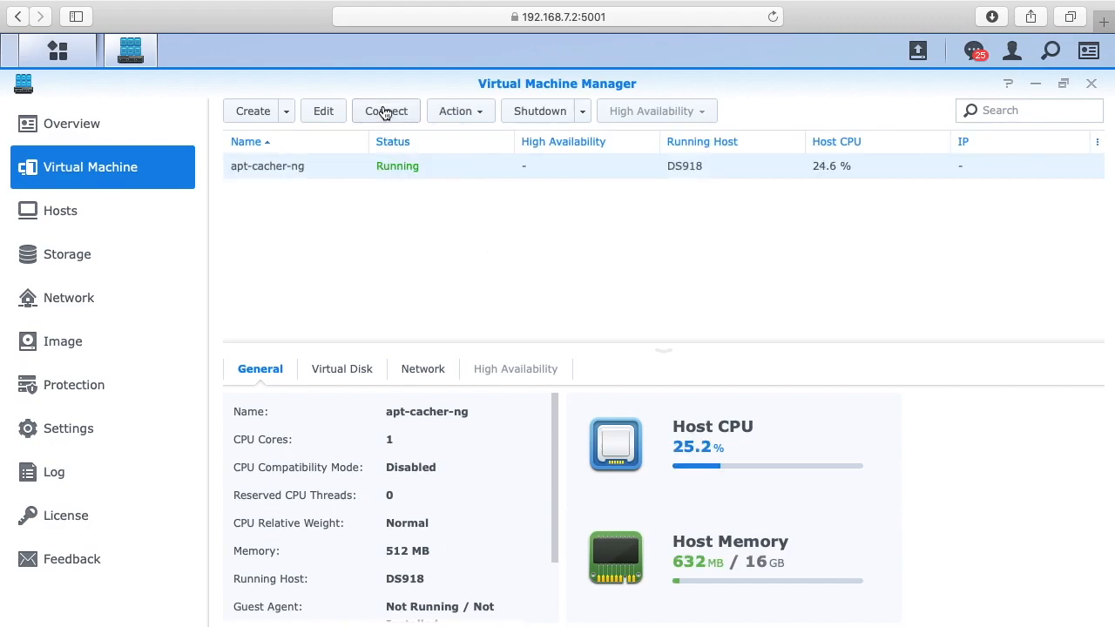
{"action": "left_click", "coordinate": [387, 111]}
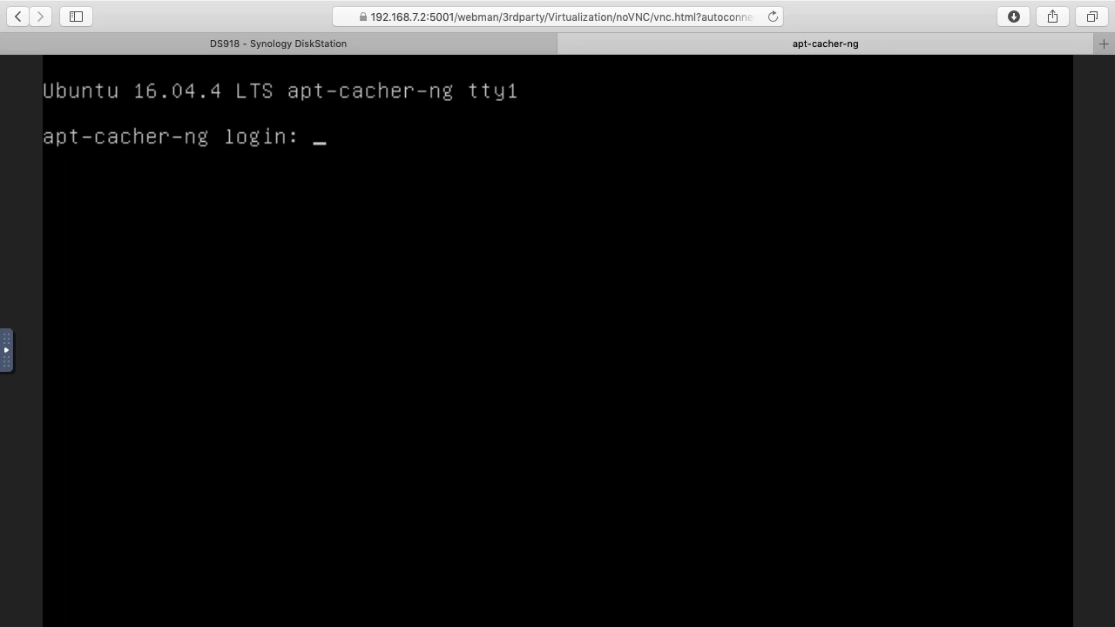
Log in as rick, run sudo apt update && sudo apt upgrade showing 127 upgradable, and answer n.
{"action": "type", "text": "rick"}
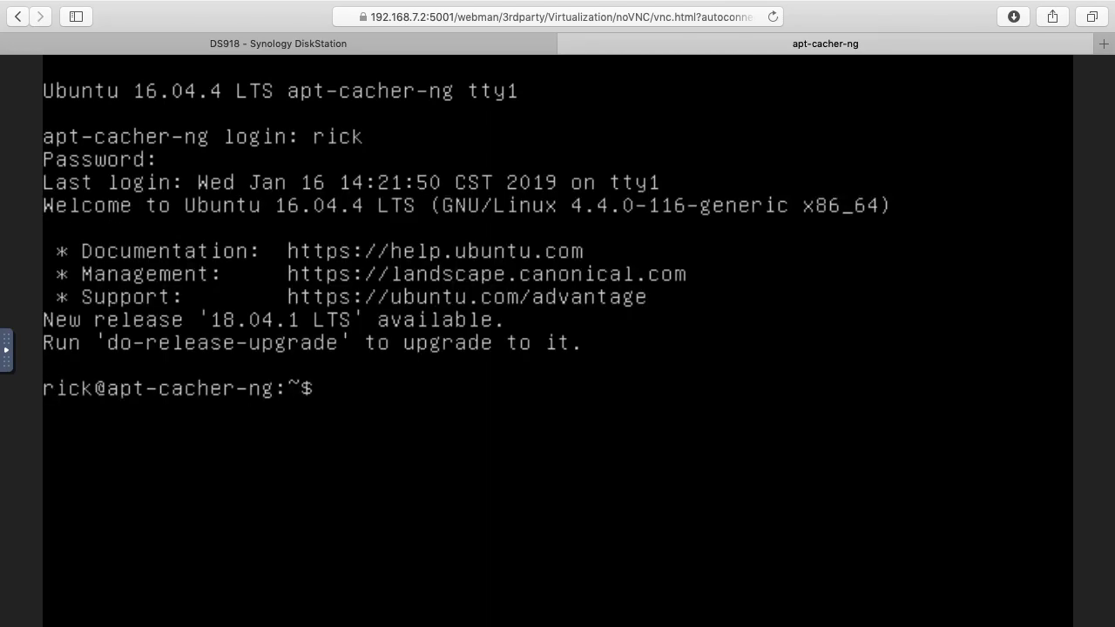
{"action": "type", "text": "sudo"}
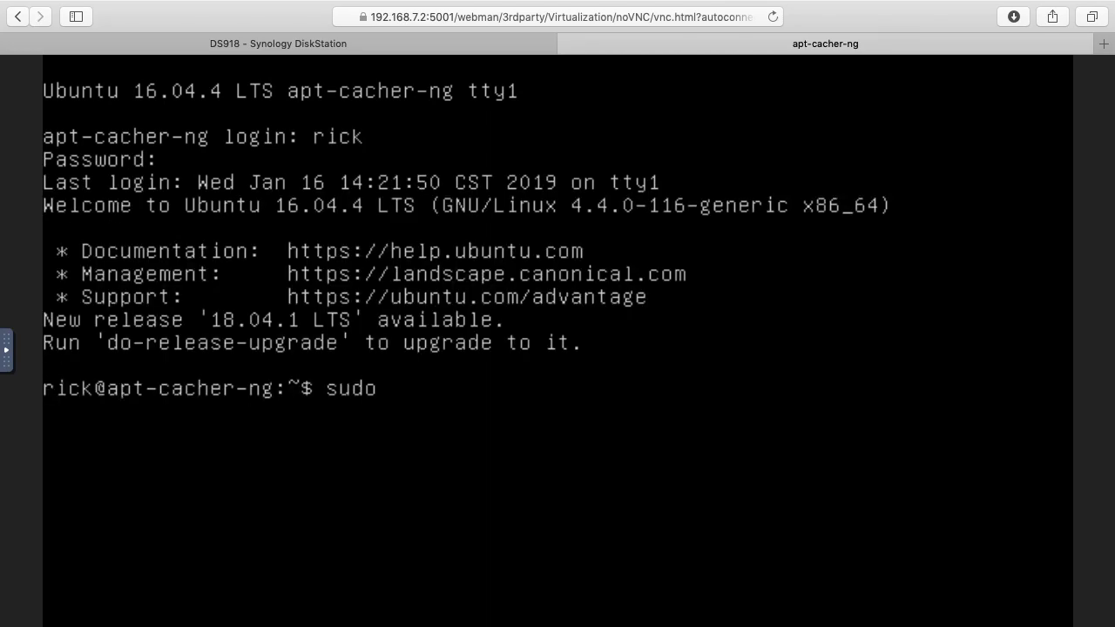
{"action": "type", "text": "apt update"}
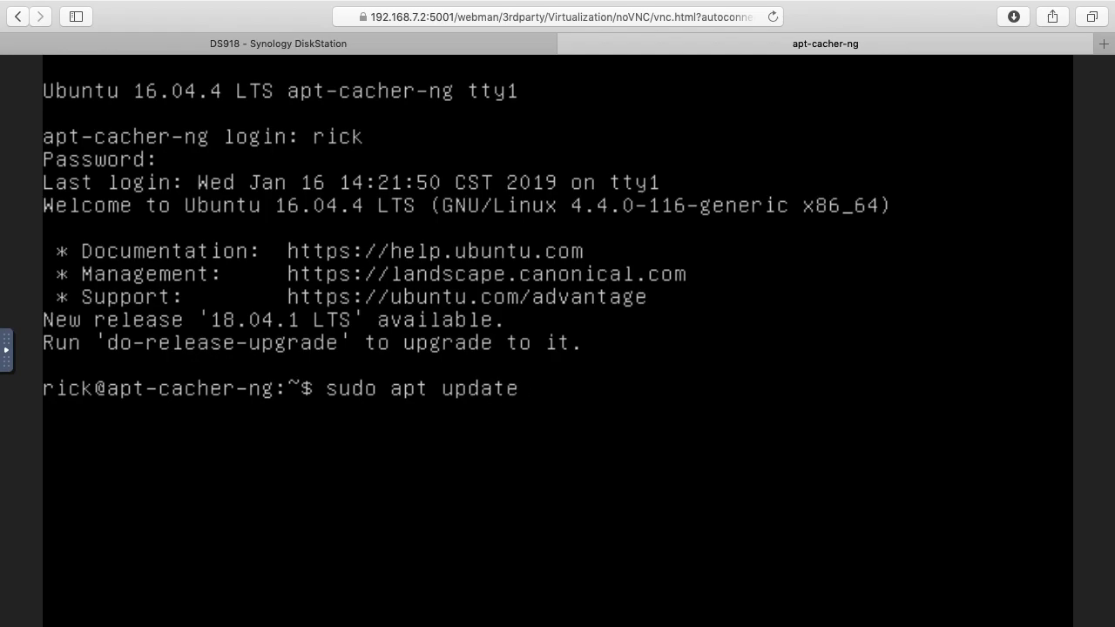
{"action": "type", "text": "&& sudo"}
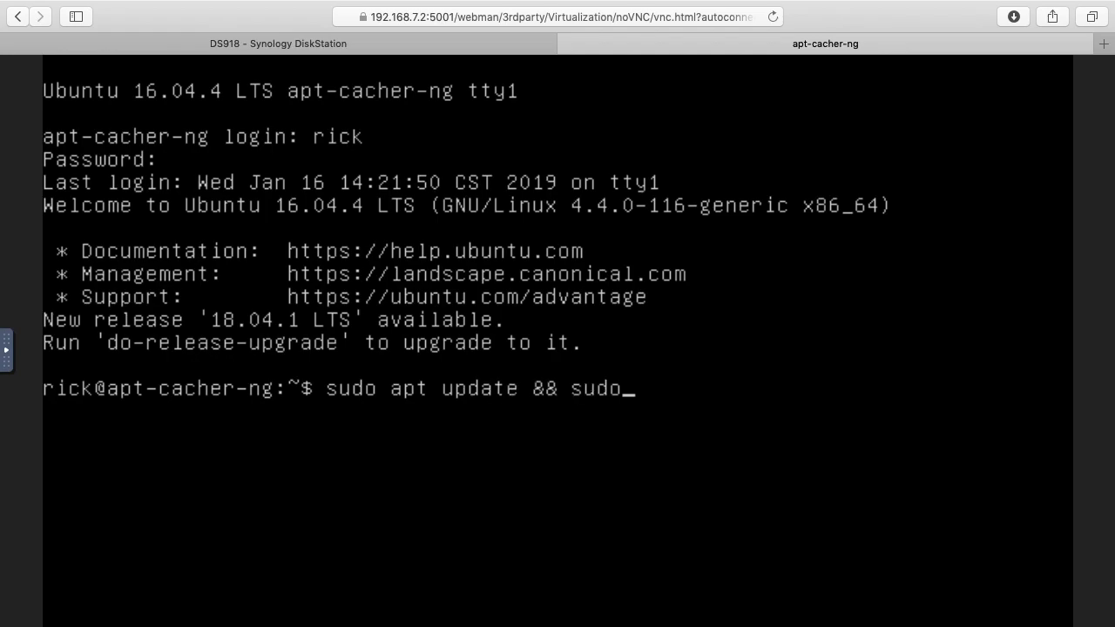
{"action": "type", "text": "apt upgrade"}
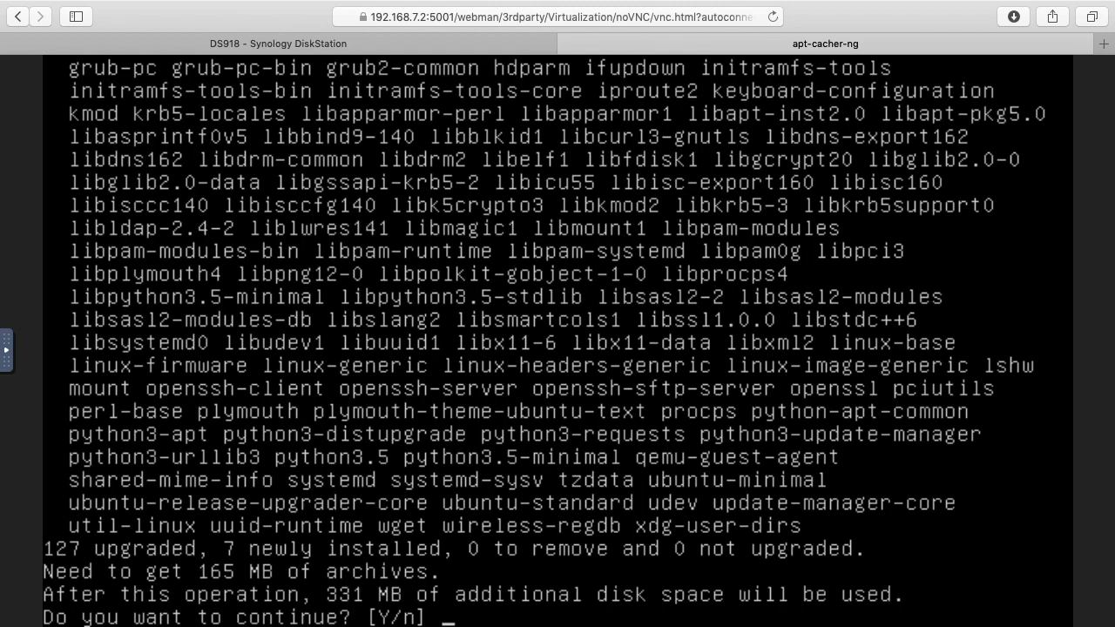
{"action": "type", "text": "n"}
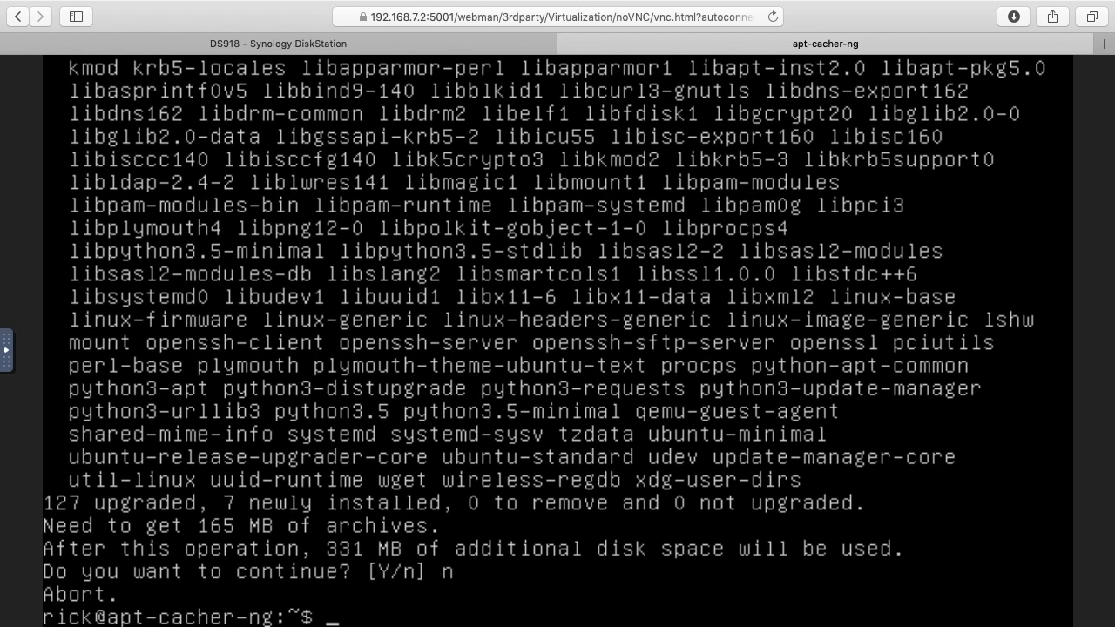